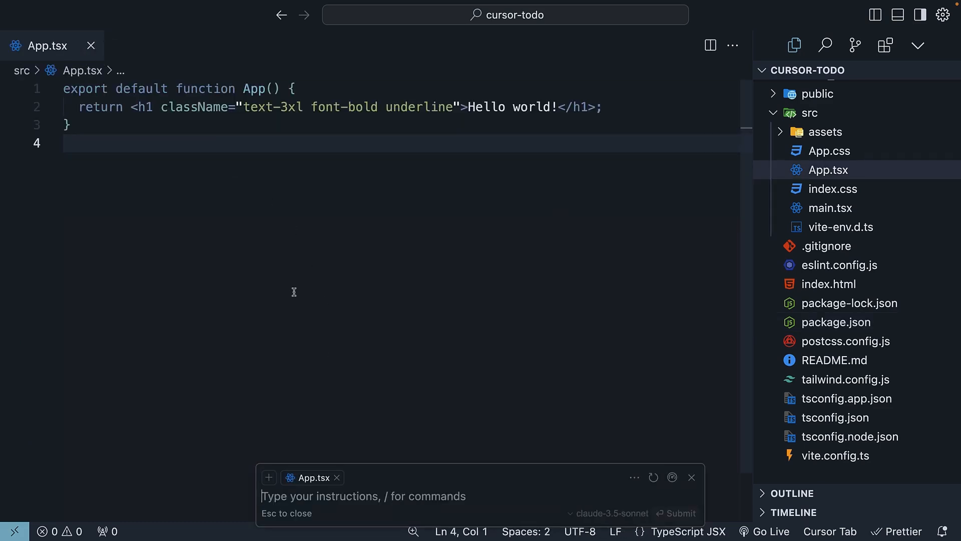
# Write the prompt asking for a todo app with an add form and a list whose items can be marked done, edited and deleted.
pyautogui.write('Add a todo app to t')
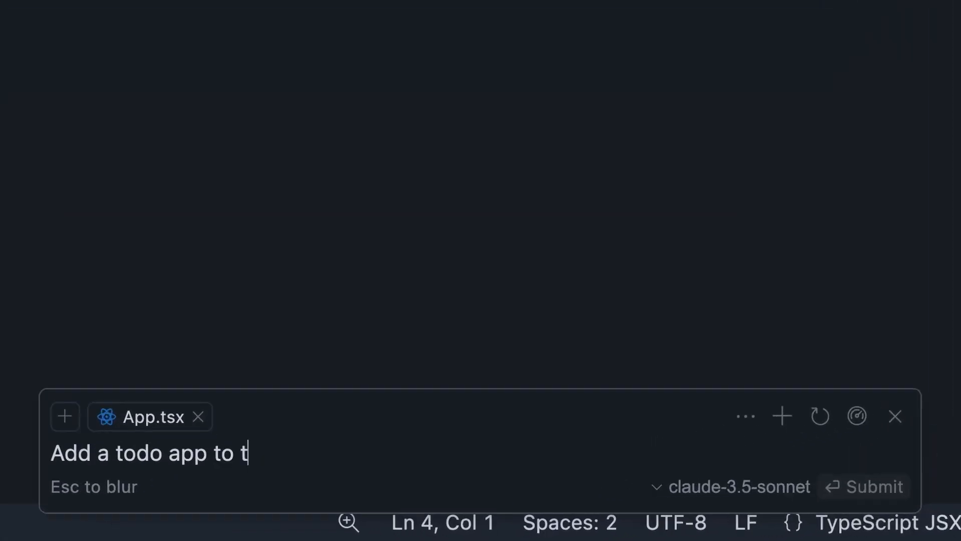
pyautogui.write('he project with a form and a list be')
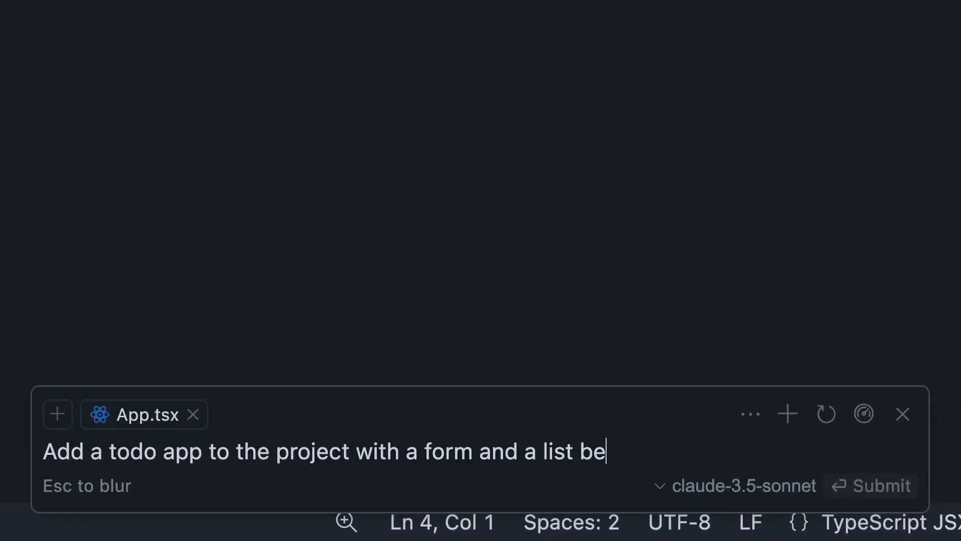
pyautogui.write('low it. The form should have an i')
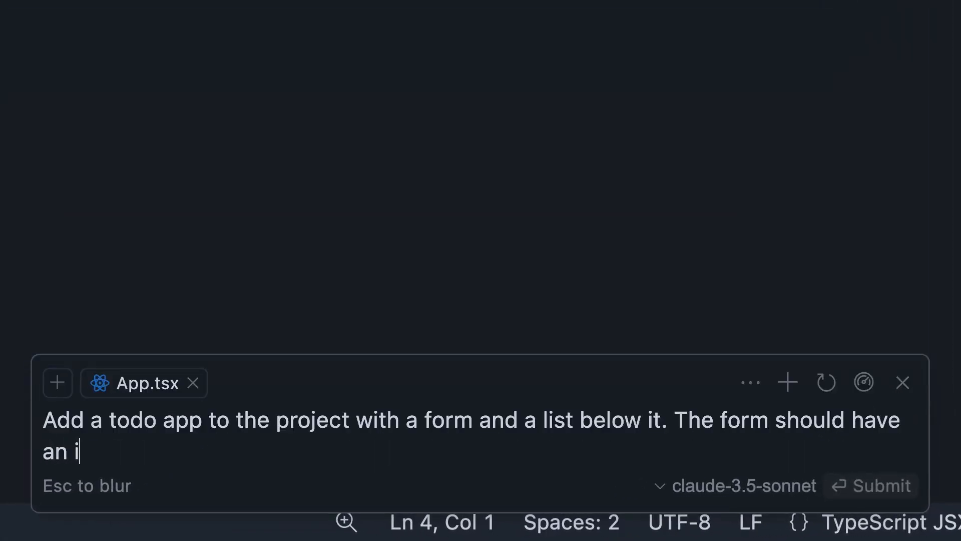
pyautogui.write('nput and a button to add')
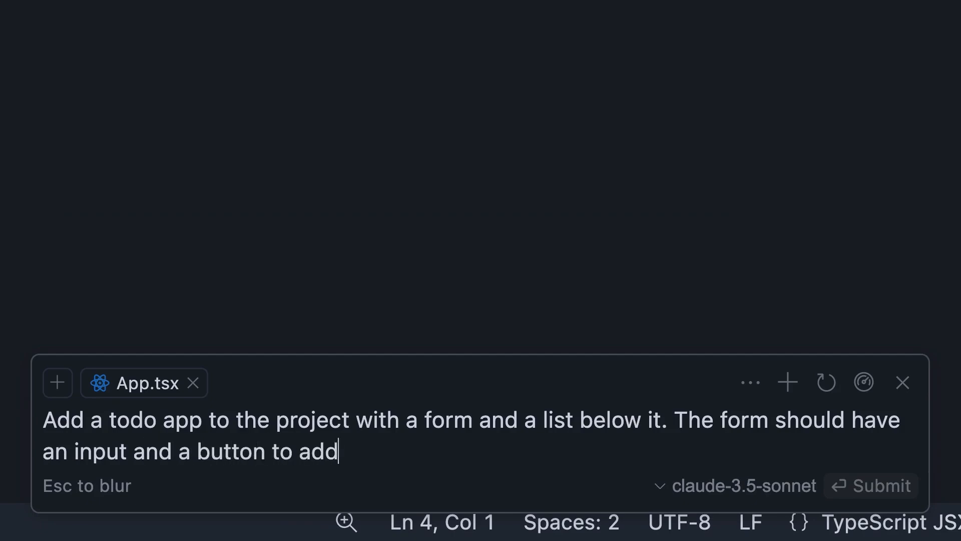
pyautogui.write('a todo item. The li')
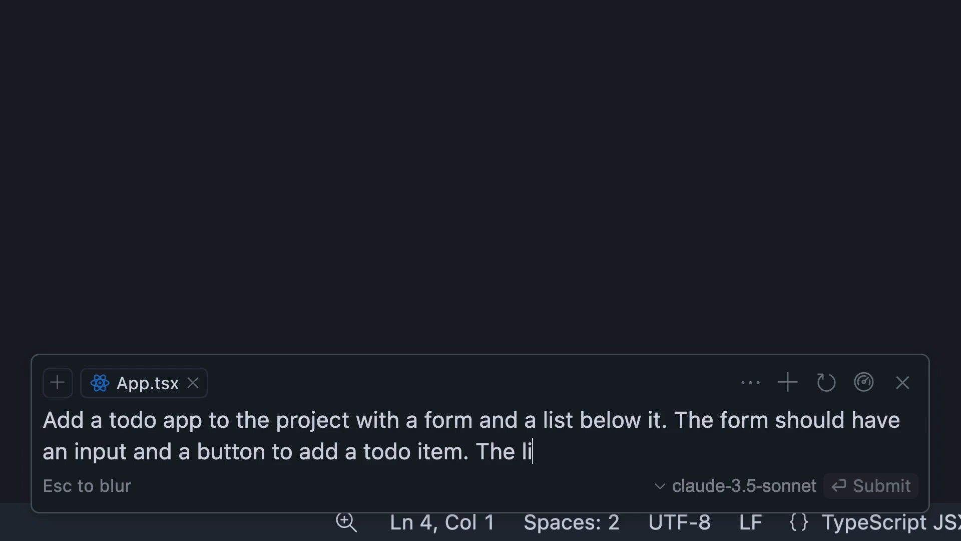
pyautogui.write('st should have todo items that ca')
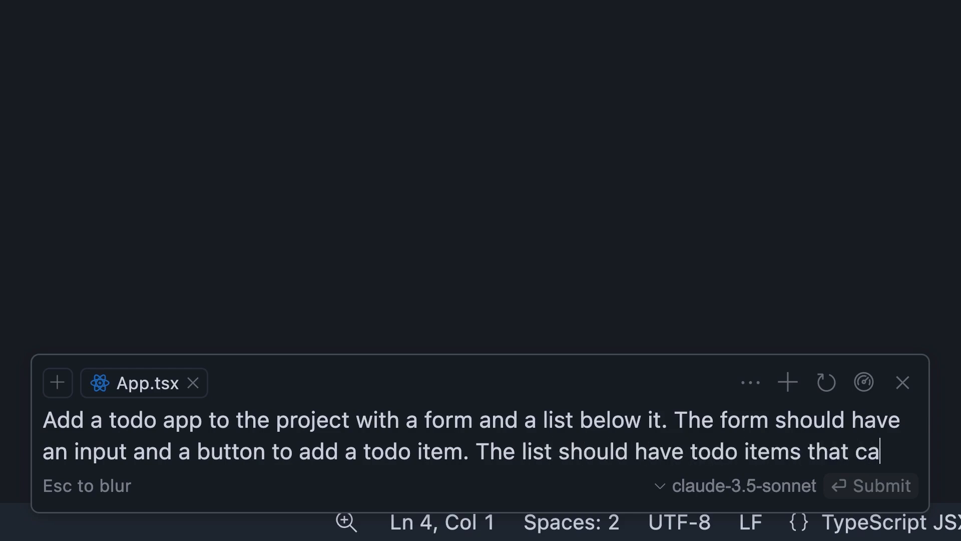
pyautogui.write('n be marked as do')
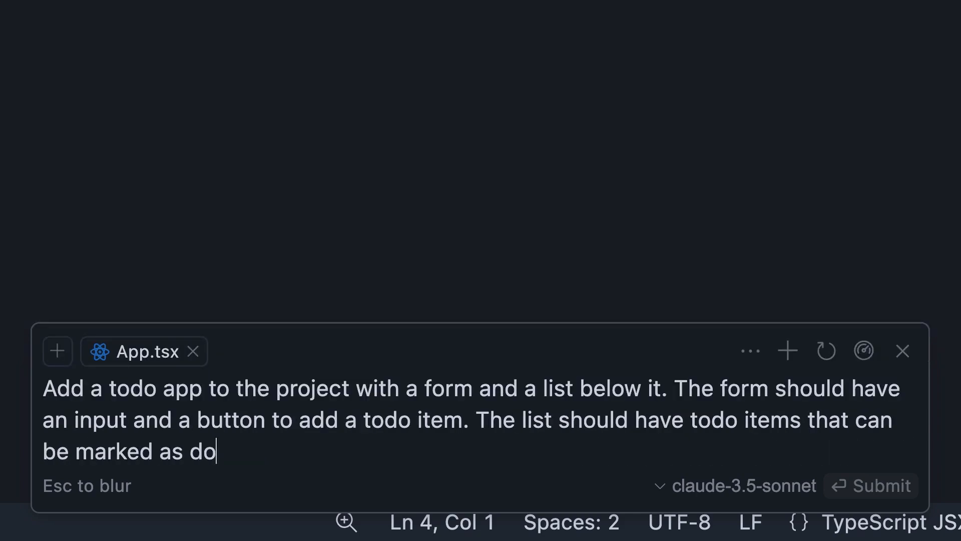
pyautogui.write('ne. Also hav')
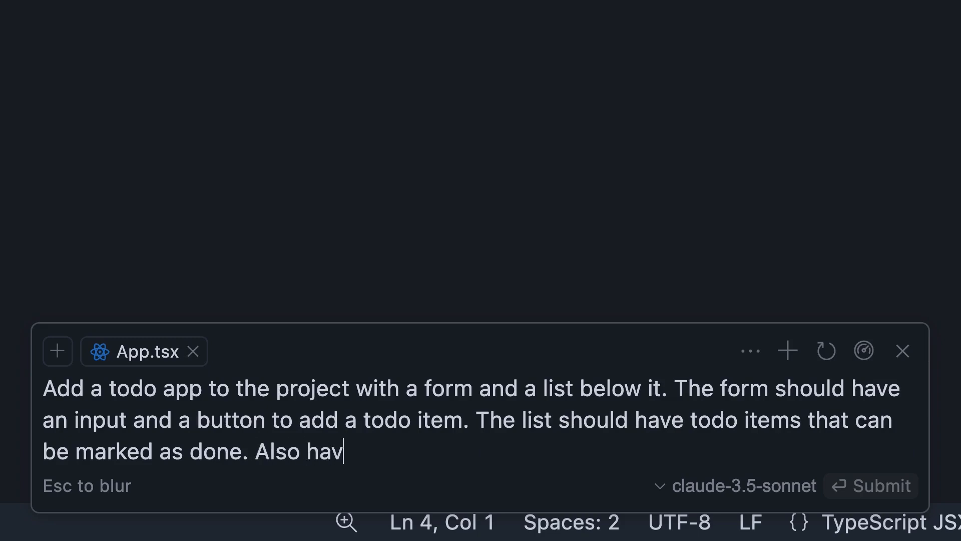
pyautogui.write('e the ability to edit and')
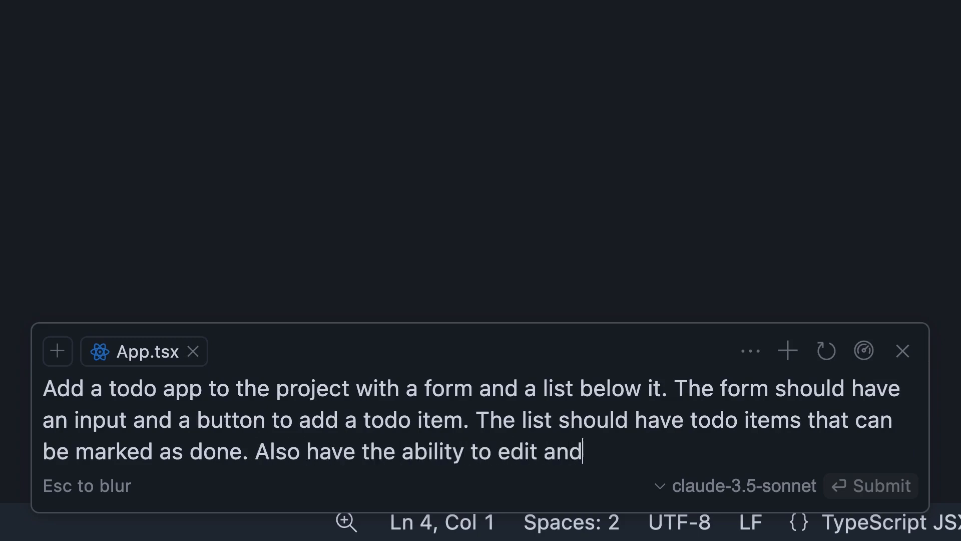
pyautogui.write('delete items in the list.')
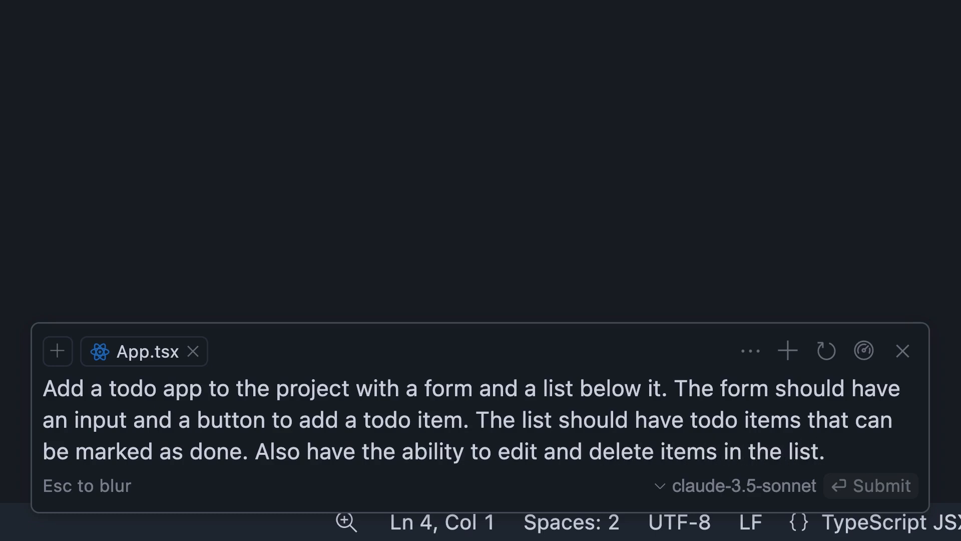
# Extend the prompt to require Tailwind CSS styling and Framer Motion animations when adding and removing items.
pyautogui.write('Make use of Tailwind CSS')
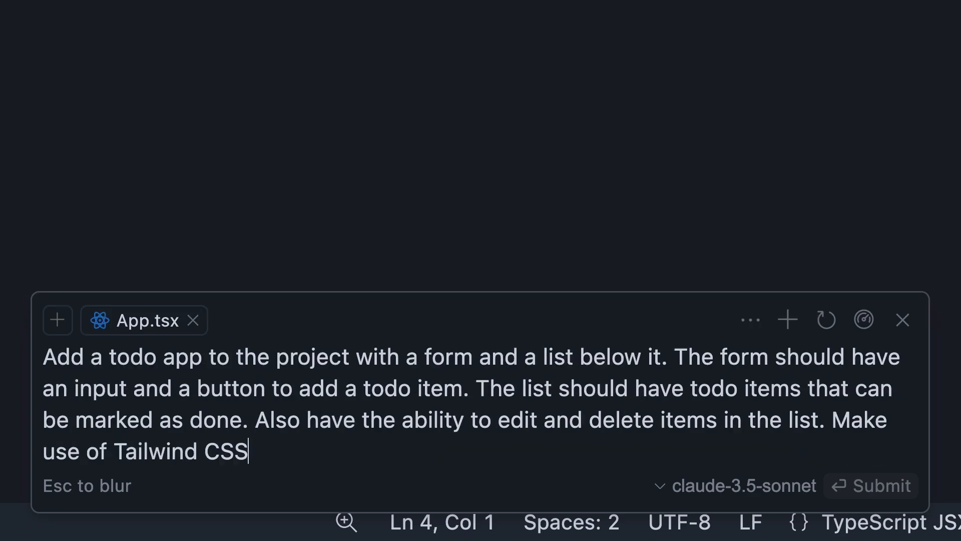
pyautogui.write('for styling and Fra')
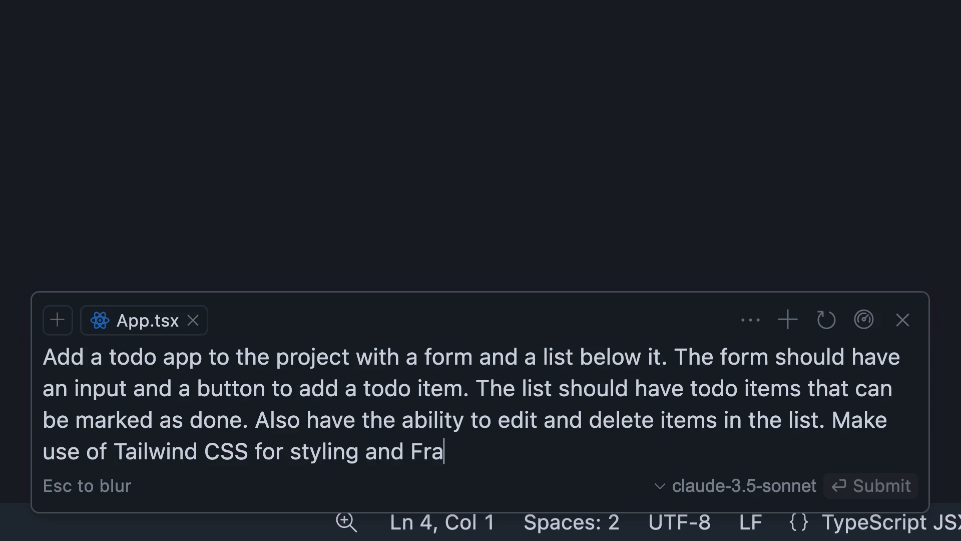
pyautogui.write('mer motion')
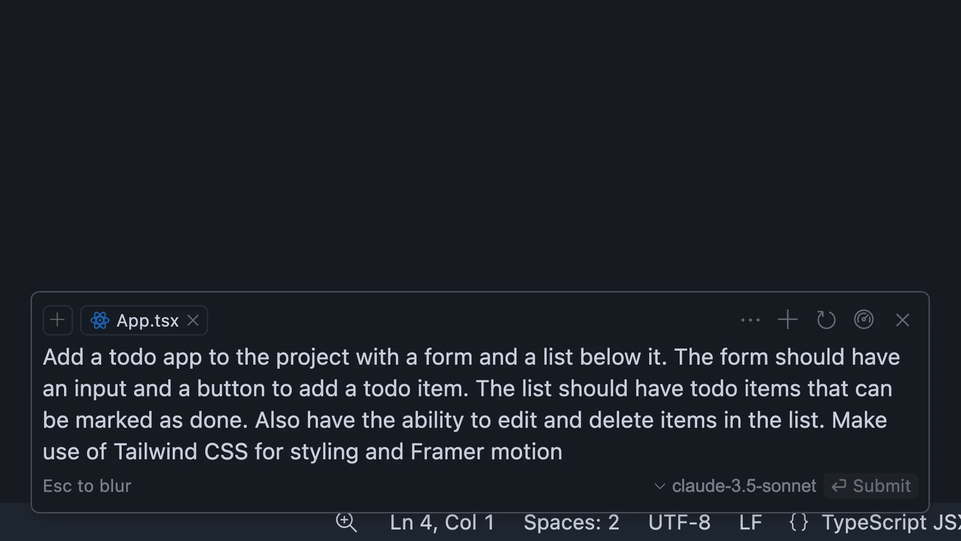
pyautogui.write('for ani')
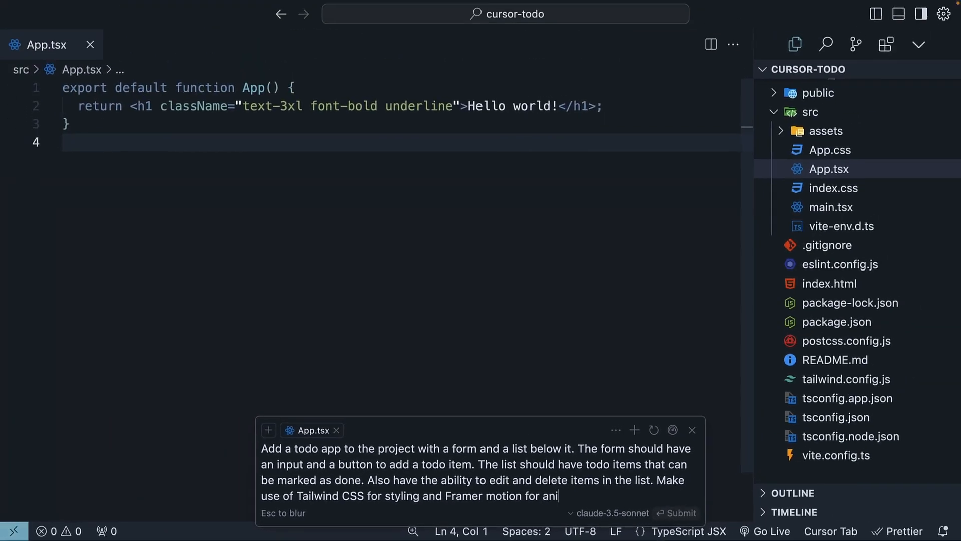
pyautogui.write('mations when adding and removing item')
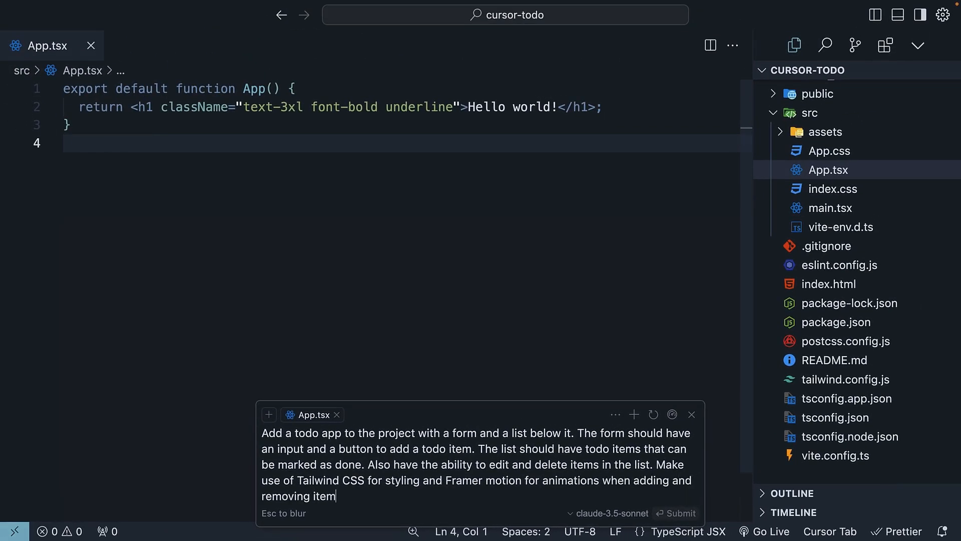
# Submit the request and save the generated todo app code into App.tsx.
pyautogui.click(676, 512)
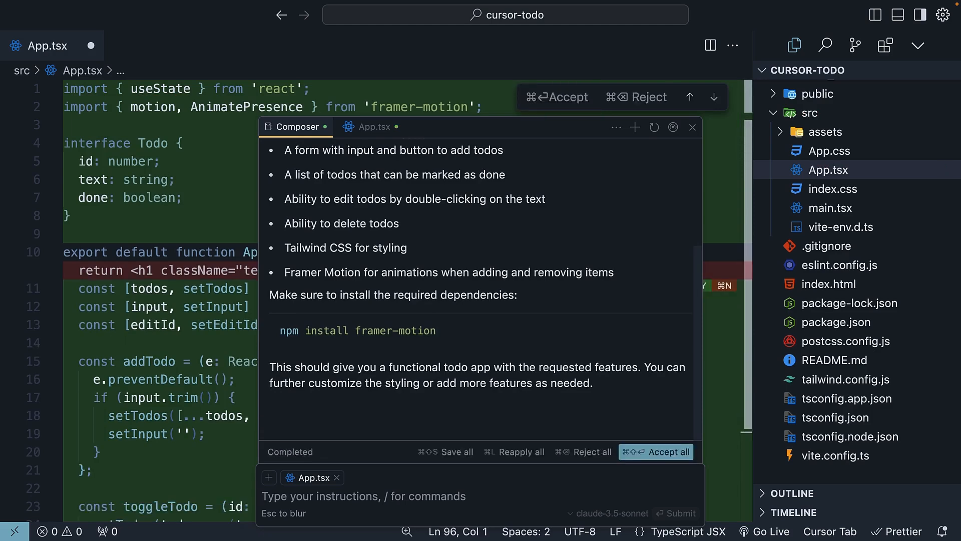
pyautogui.moveTo(451, 451)
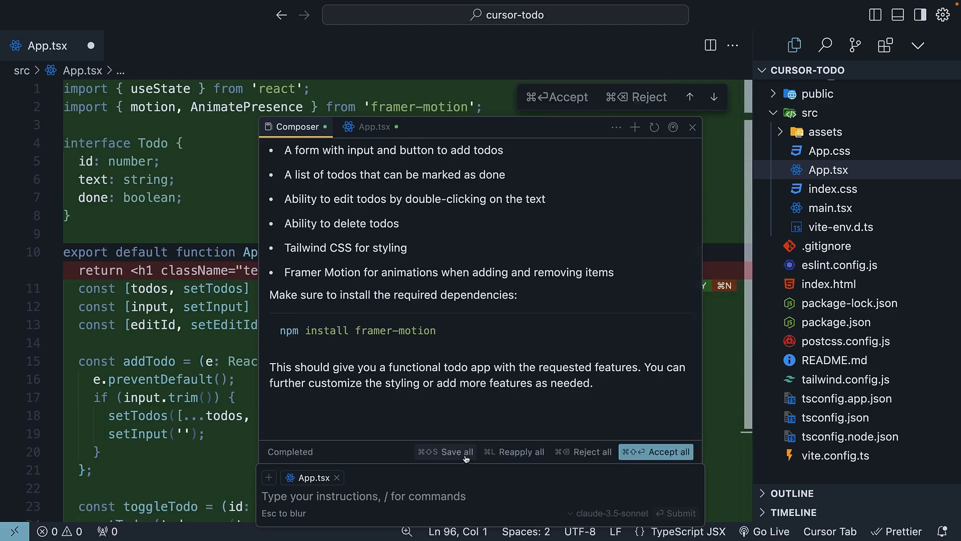
pyautogui.click(465, 451)
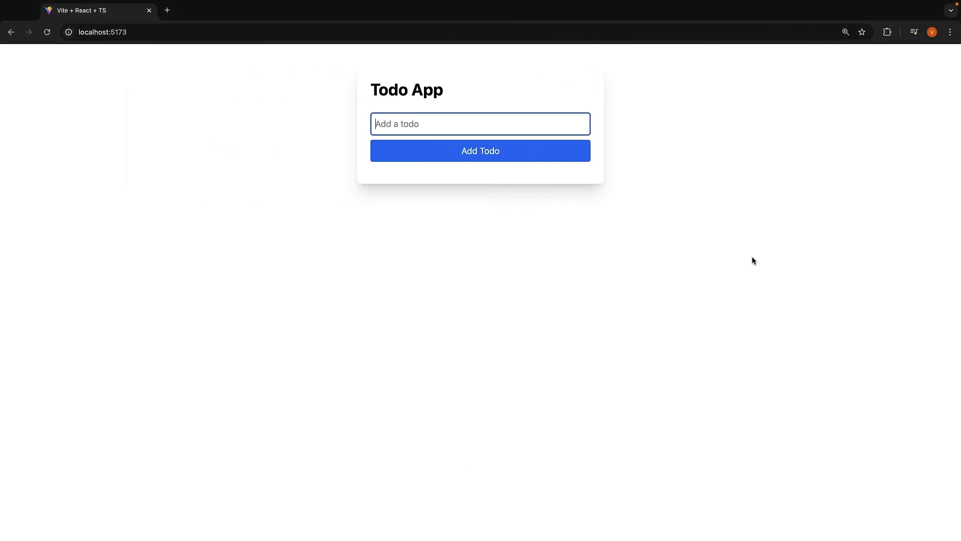
# Add two todos: "Create a todo app" and "Use React, TW and FM".
pyautogui.write('Create a todo a')
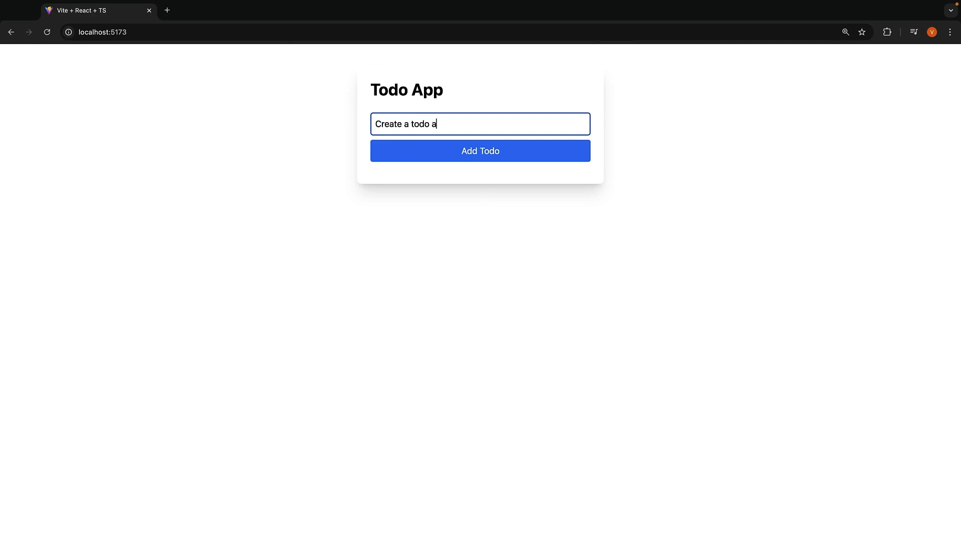
pyautogui.click(479, 150)
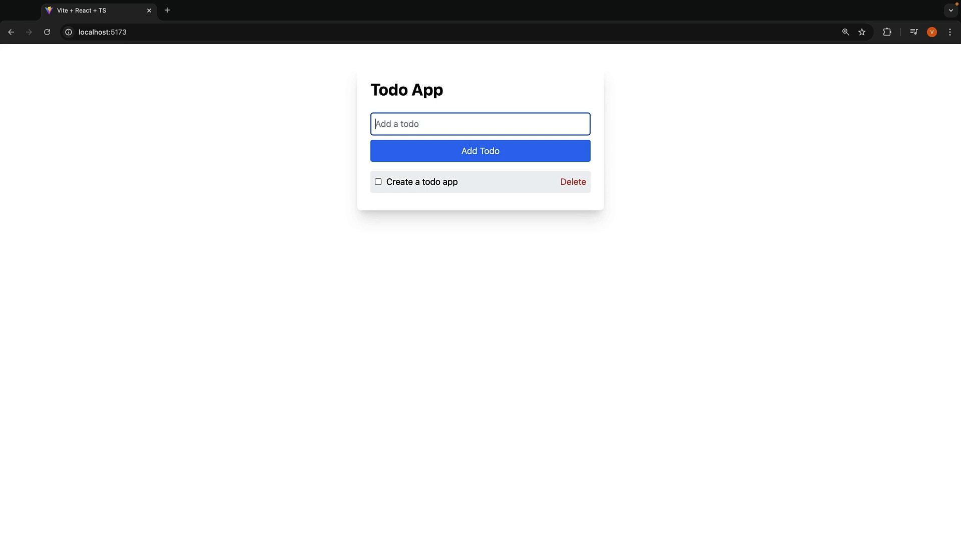
pyautogui.write('Use React')
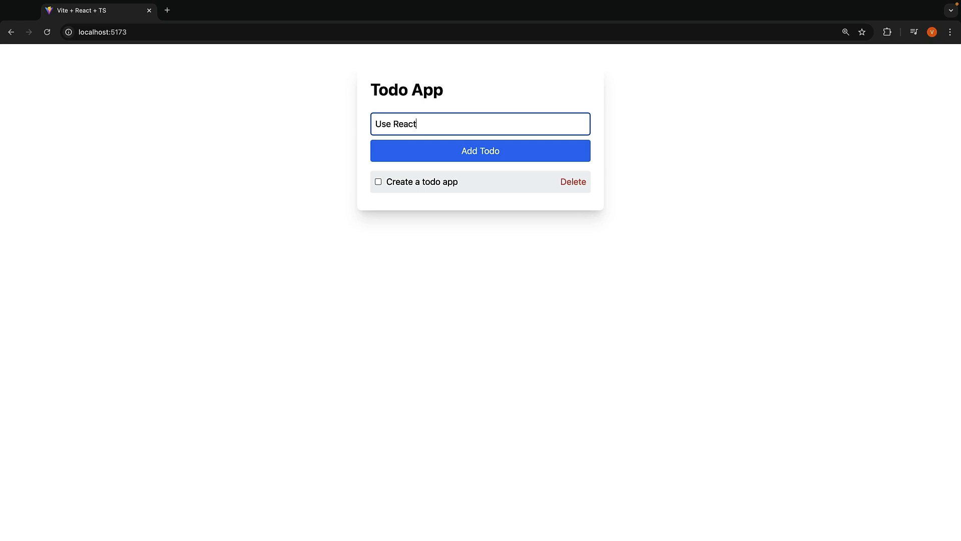
pyautogui.write(', TW and F')
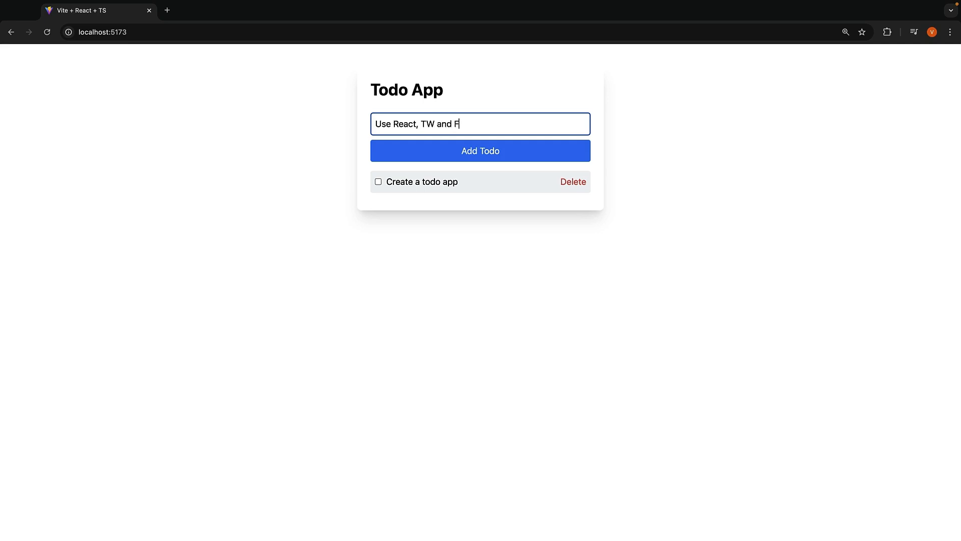
pyautogui.click(479, 151)
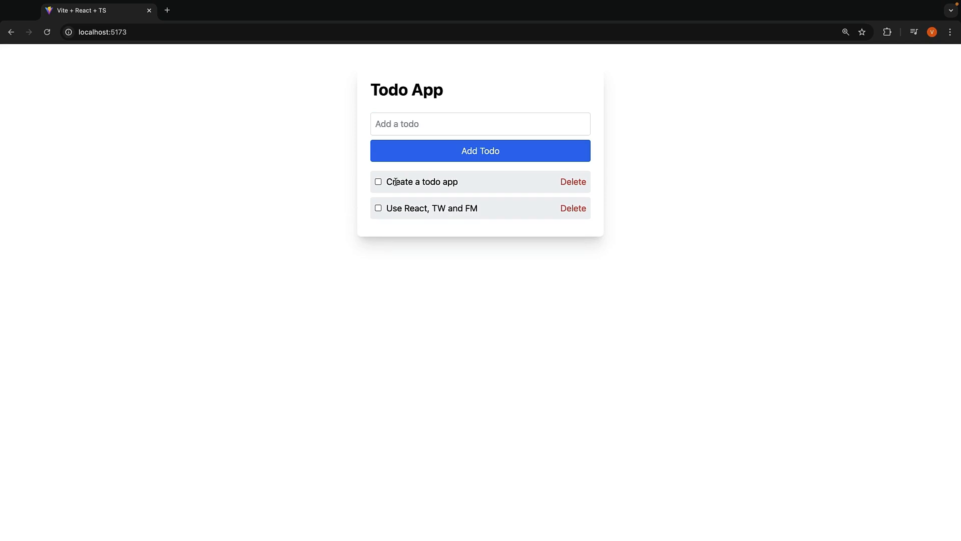
# Mark both todos as done, then delete them.
pyautogui.click(379, 181)
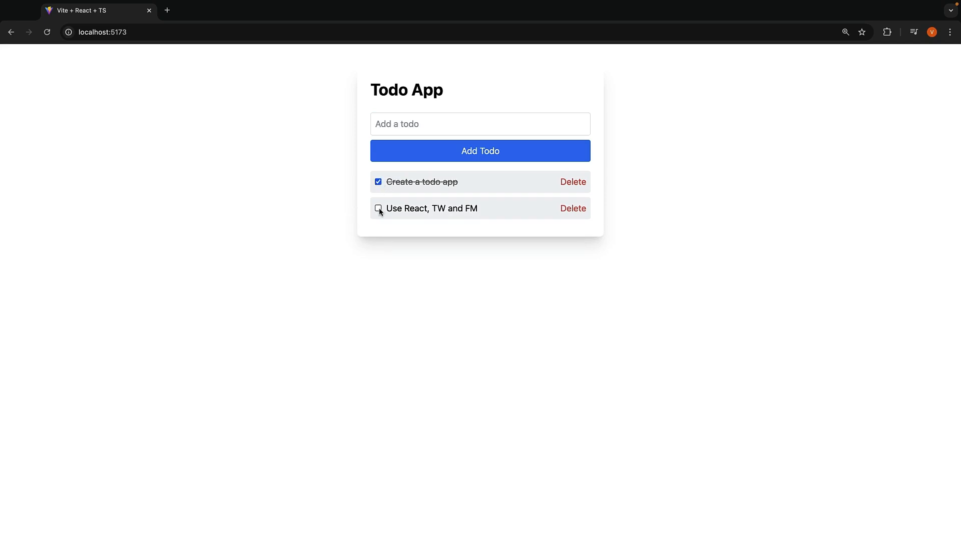
pyautogui.click(377, 208)
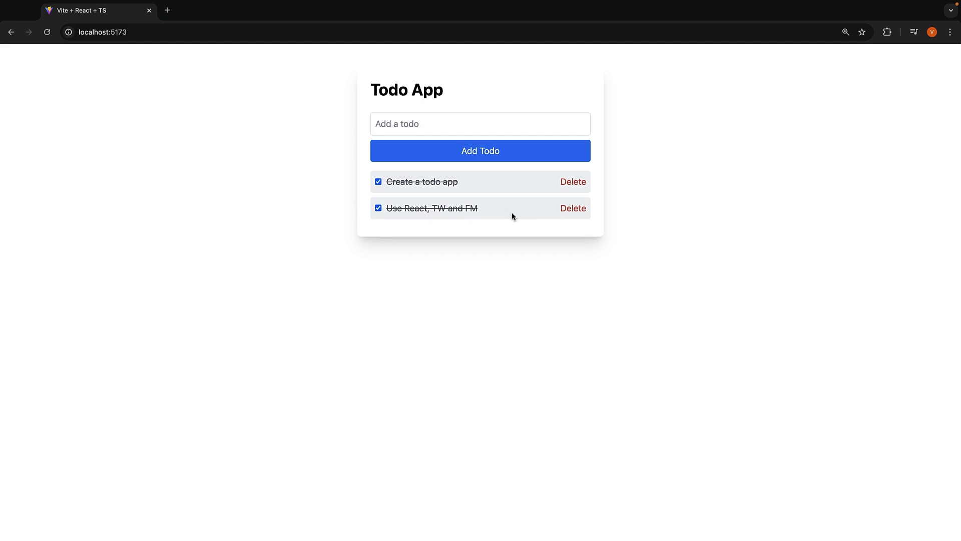
pyautogui.click(572, 208)
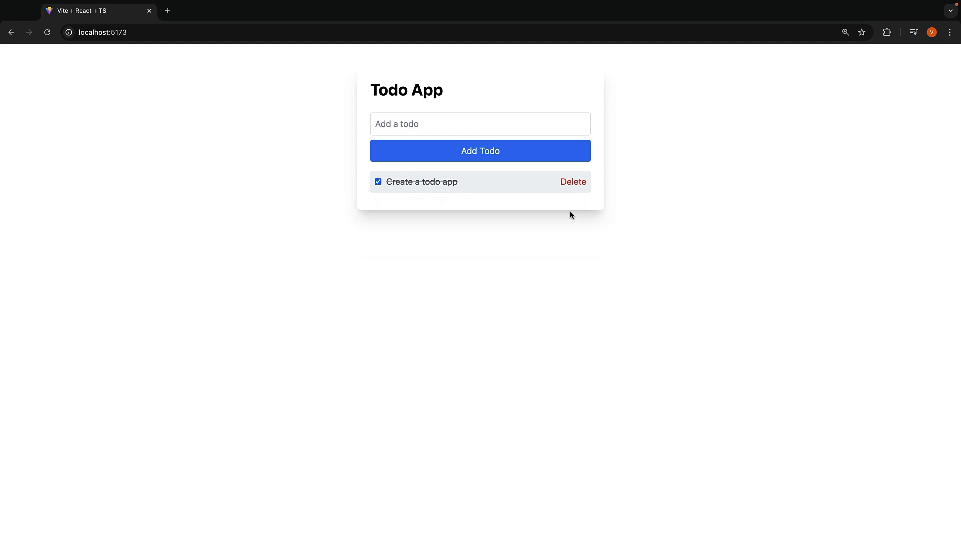
pyautogui.click(572, 181)
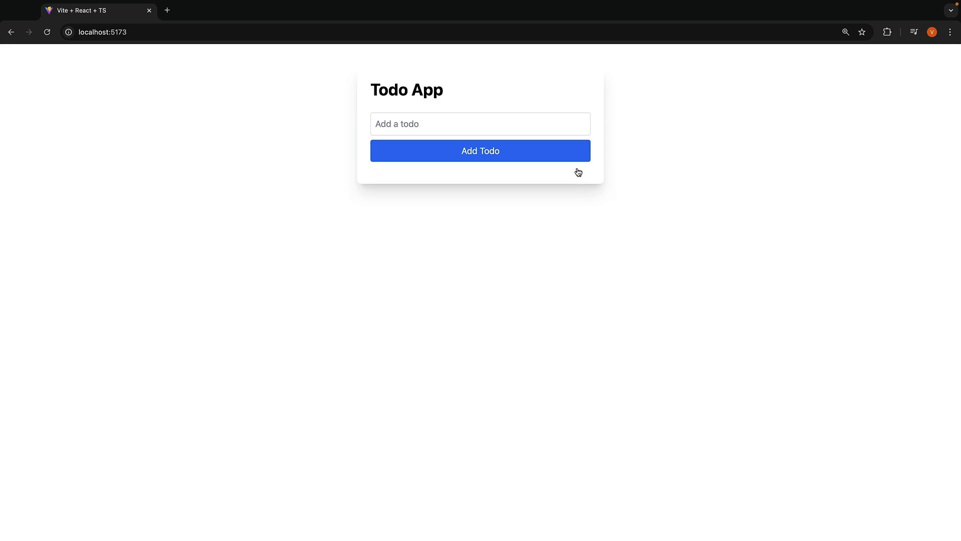
# Add a "New item" todo and start renaming it.
pyautogui.click(479, 123)
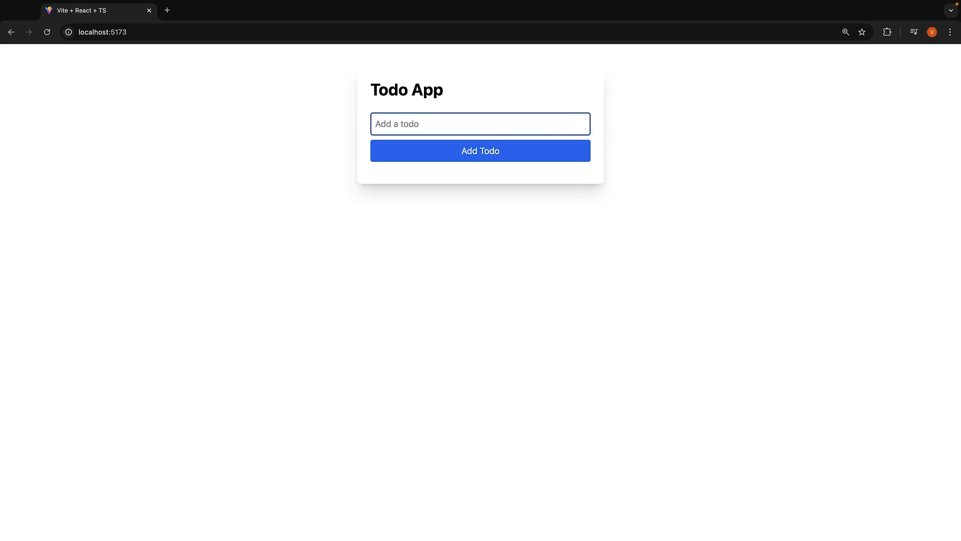
pyautogui.click(480, 151)
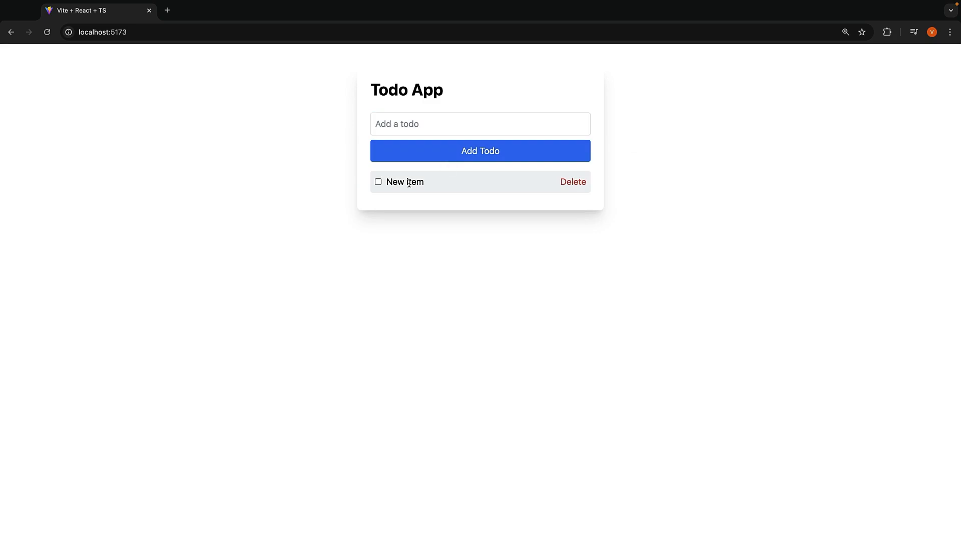
pyautogui.doubleClick(404, 182)
pyautogui.write('U')
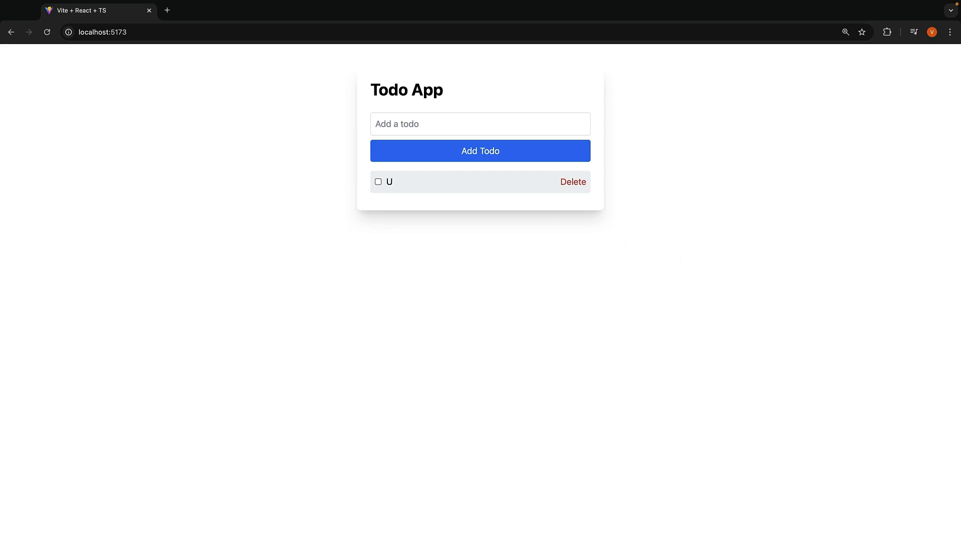
pyautogui.moveTo(405, 185)
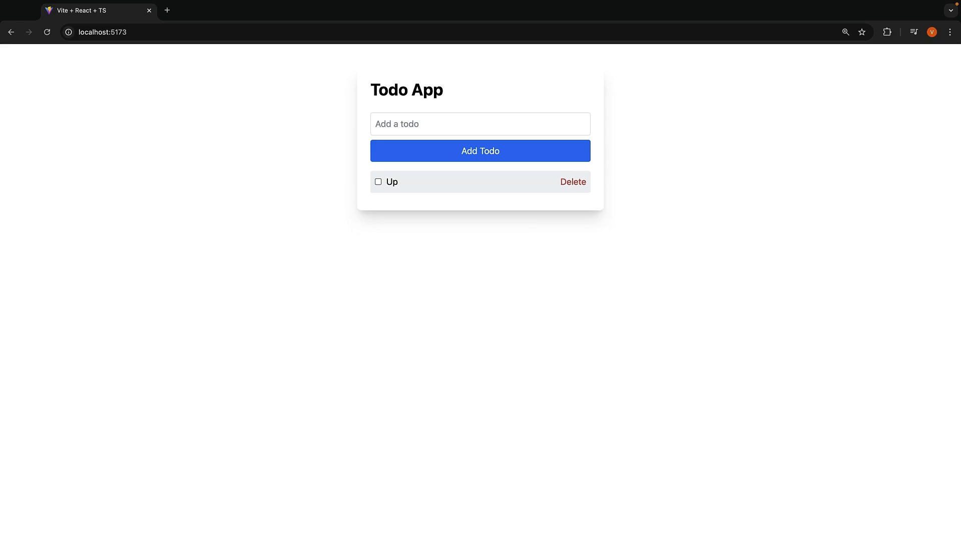
pyautogui.moveTo(435, 185)
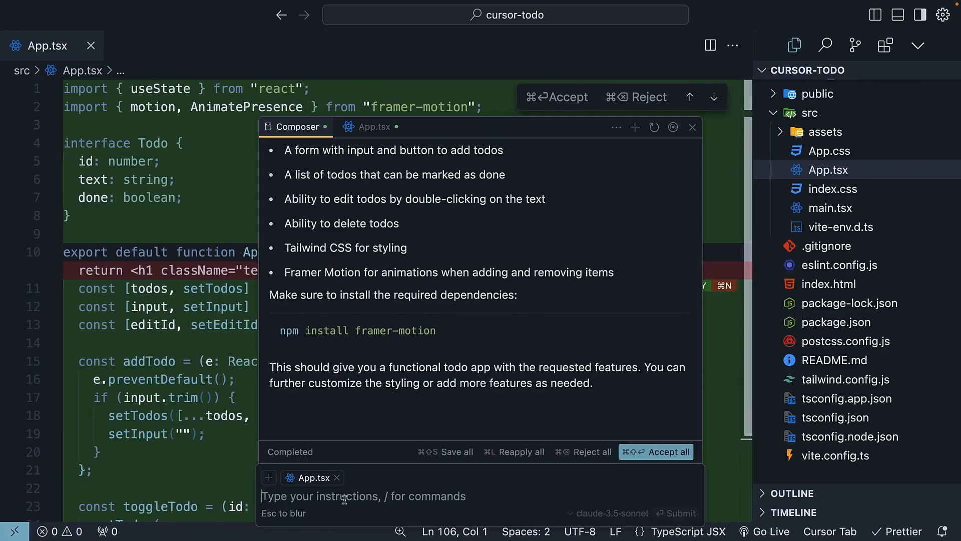
# Report to Composer that editing saves as soon as a letter is typed and should save differently, and submit it.
pyautogui.write('When editi')
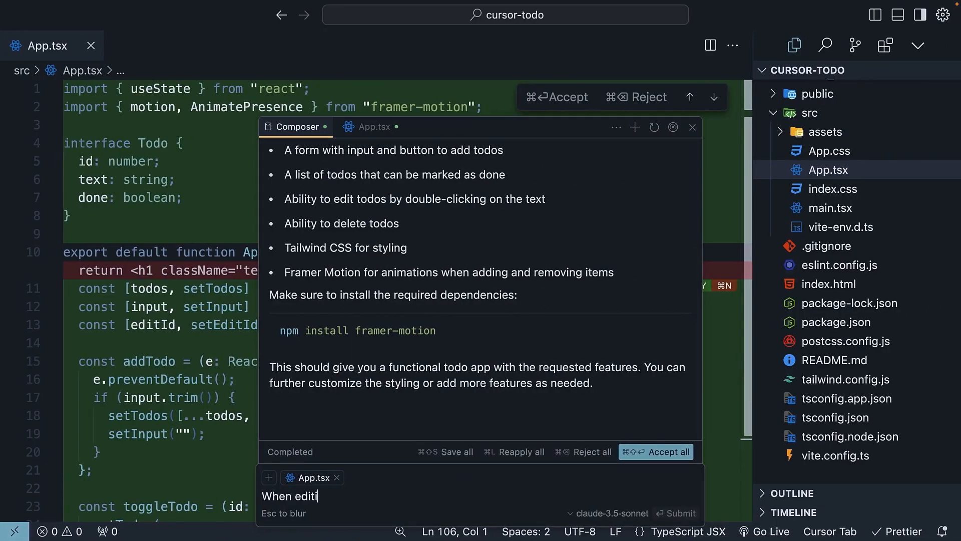
pyautogui.write('ng, it seems')
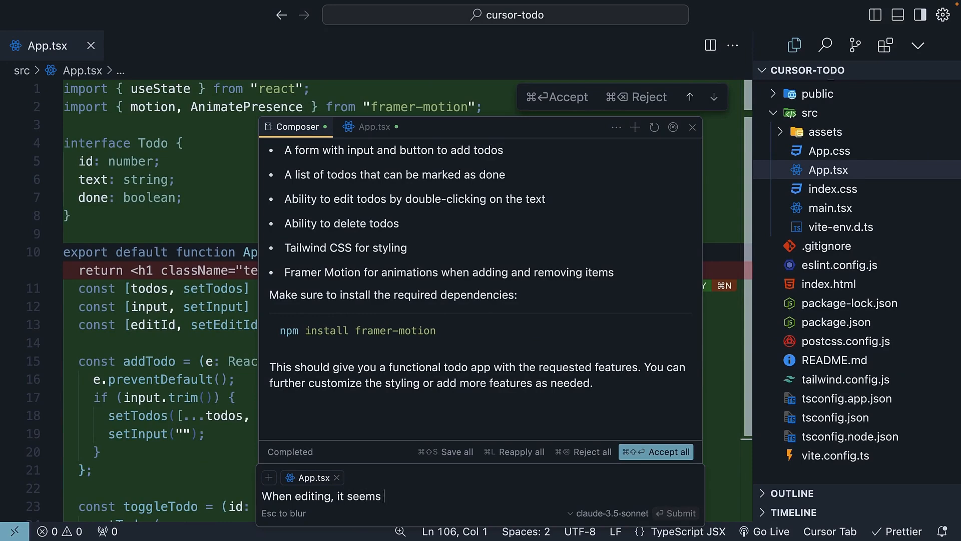
pyautogui.write('to save as soon as I type a')
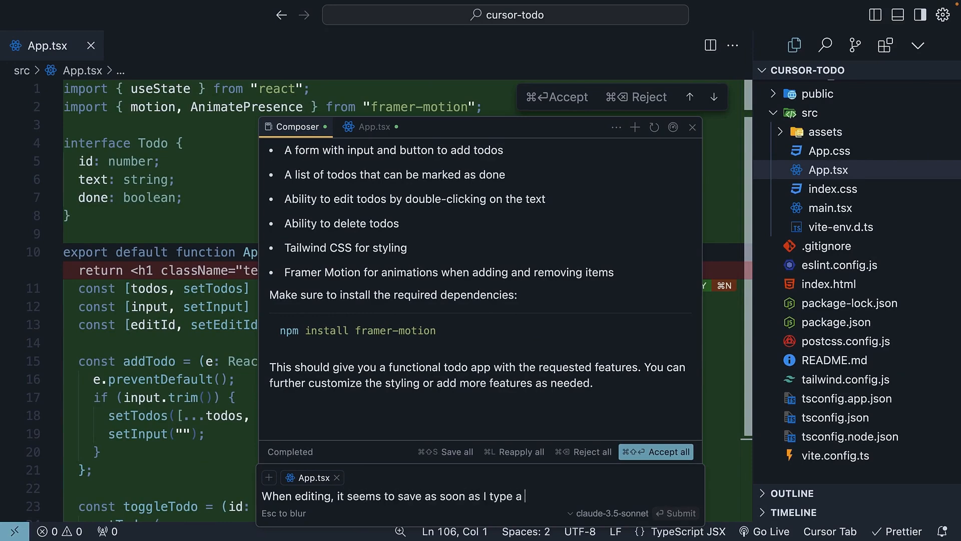
pyautogui.write('letter. IT should sa')
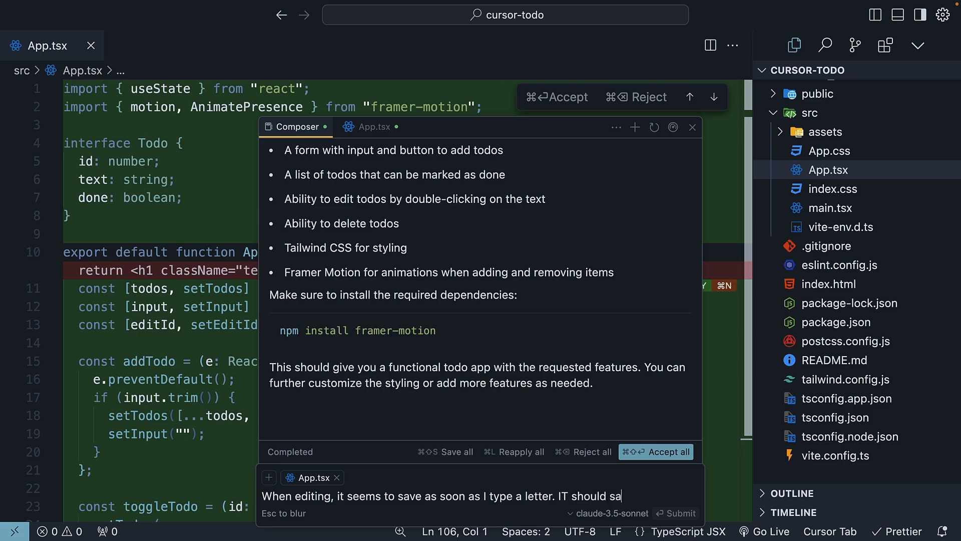
pyautogui.press('Return')
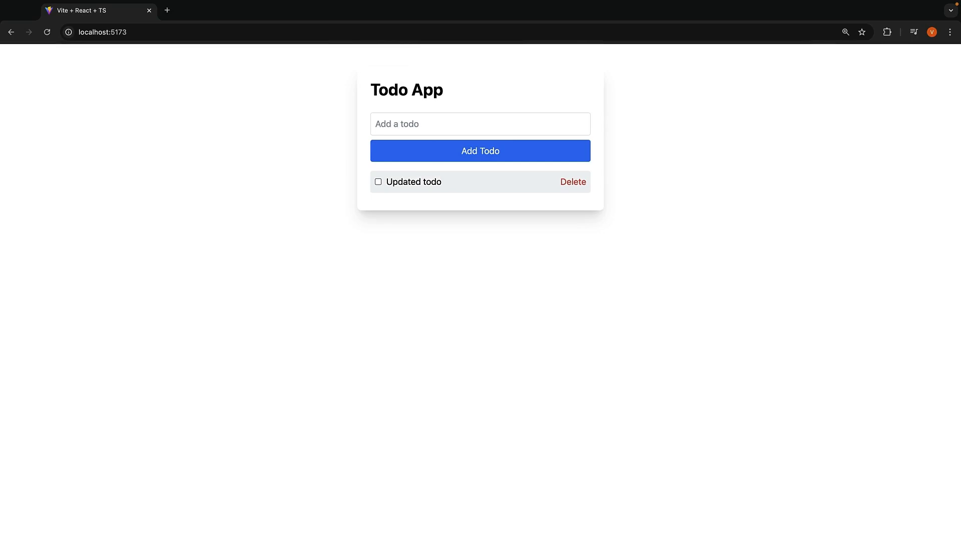
# Mark "Updated todo" as done and delete it, emptying the list.
pyautogui.click(378, 182)
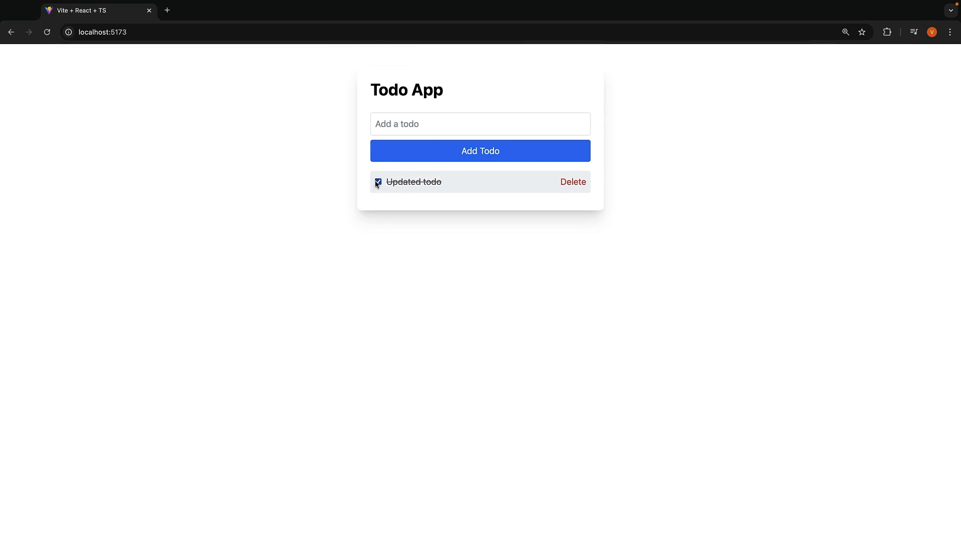
pyautogui.click(573, 181)
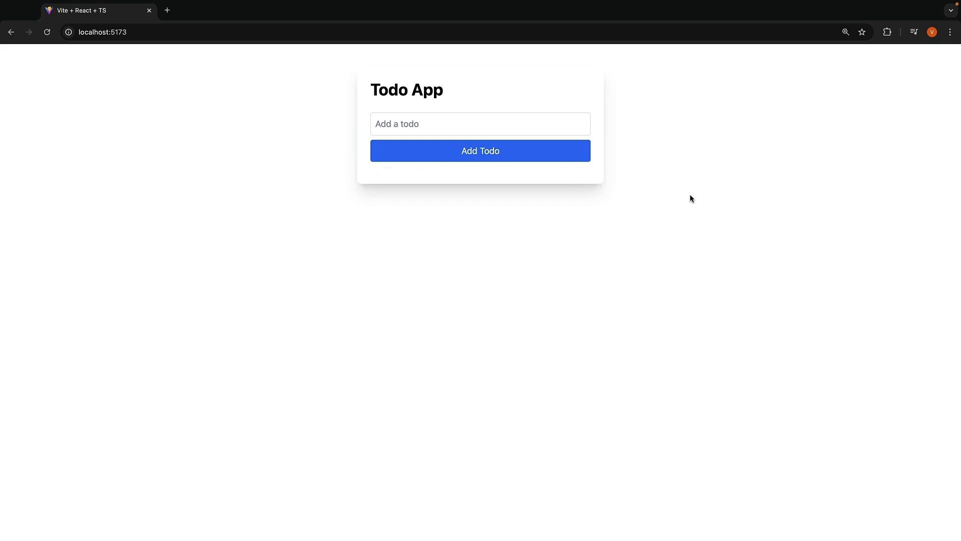
pyautogui.moveTo(719, 203)
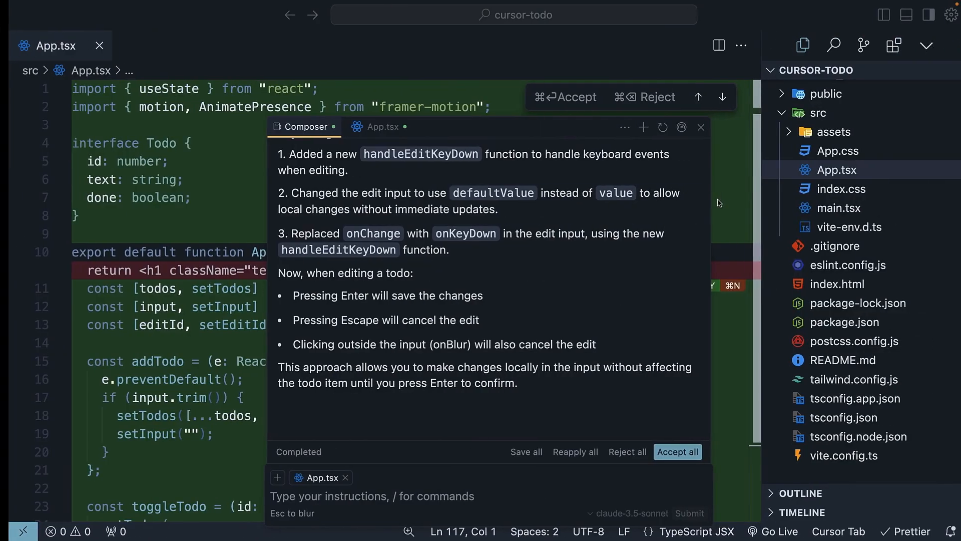
# Close Composer and scroll through App.tsx down to the AnimatePresence section.
pyautogui.click(677, 451)
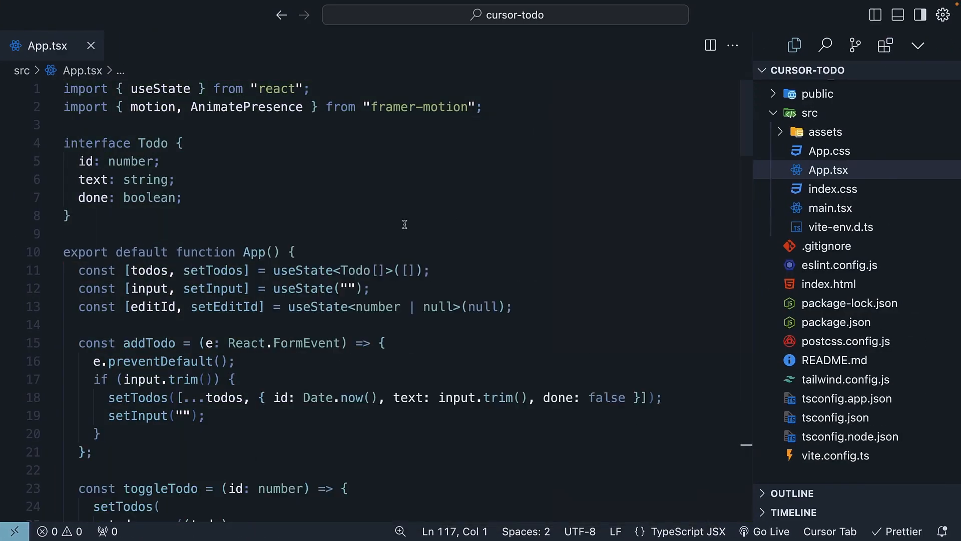
pyautogui.moveTo(140, 212)
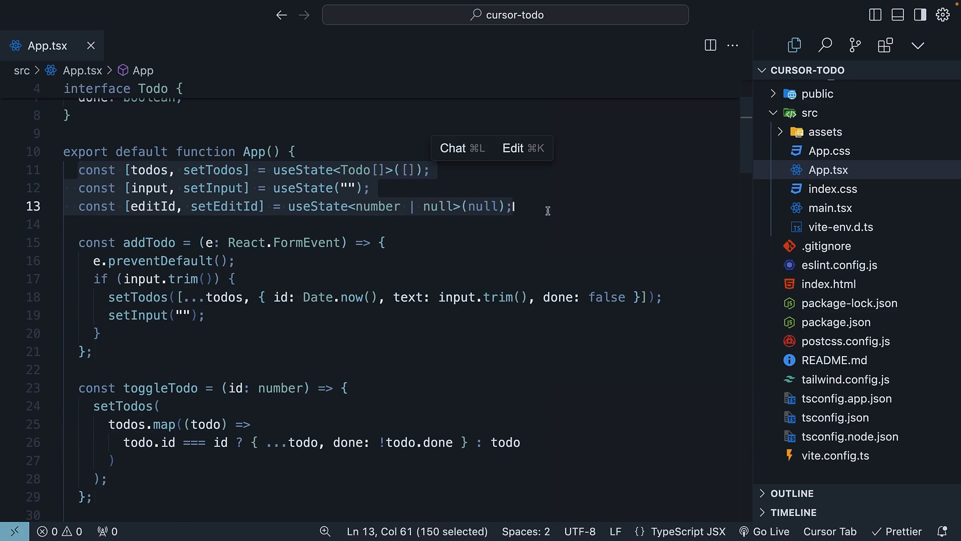
pyautogui.scroll(-3)
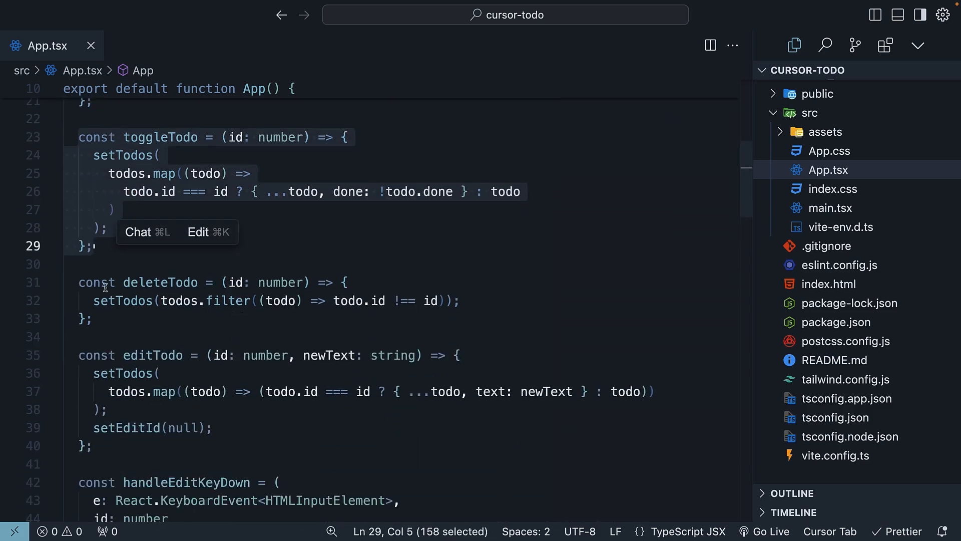
pyautogui.scroll(-3)
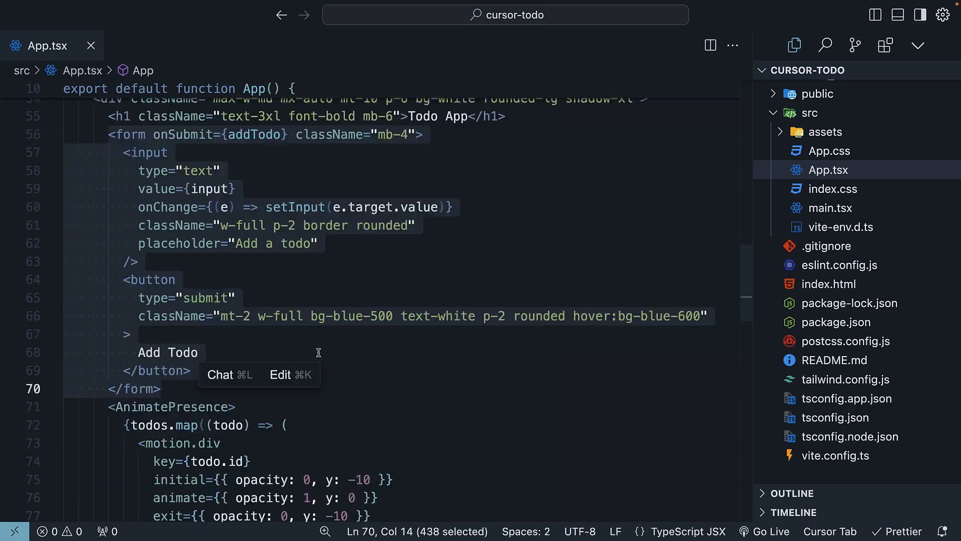
pyautogui.click(174, 306)
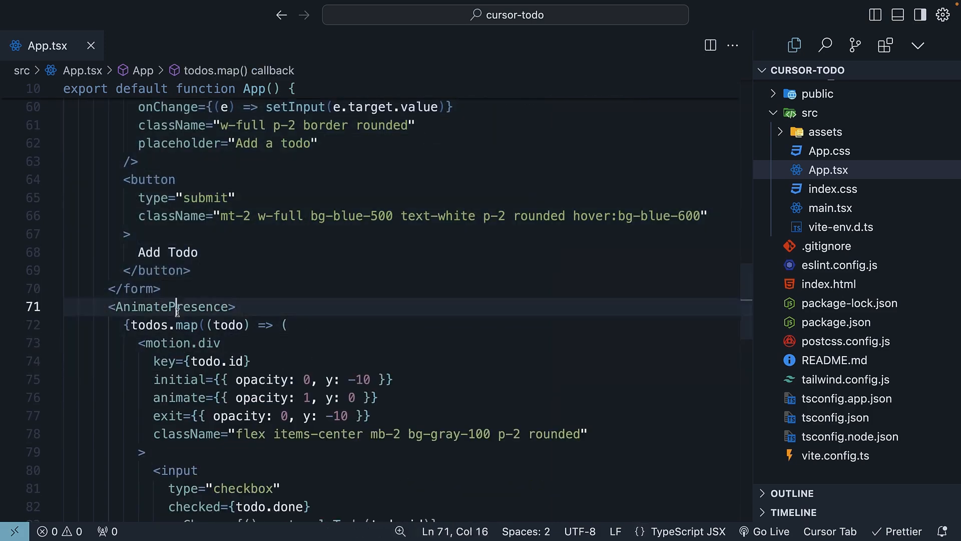
pyautogui.doubleClick(172, 306)
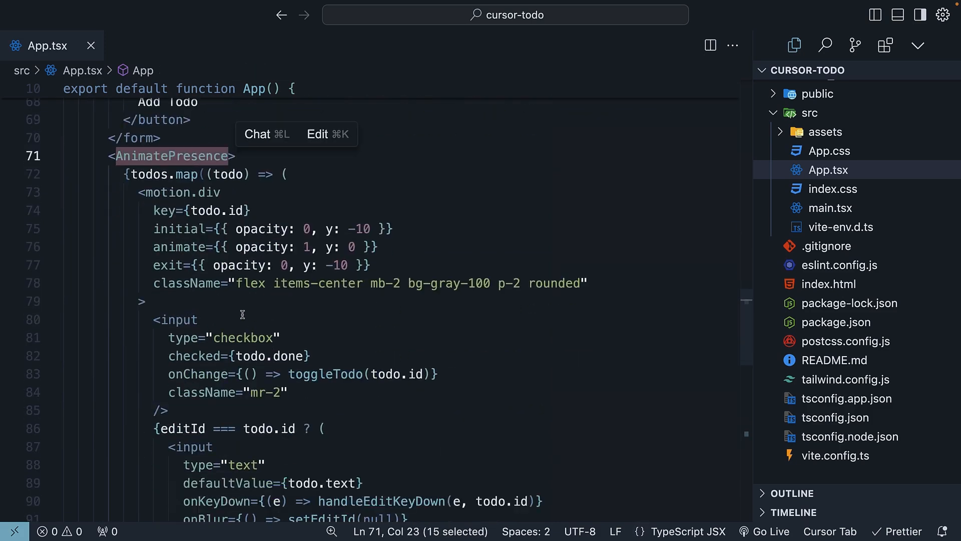